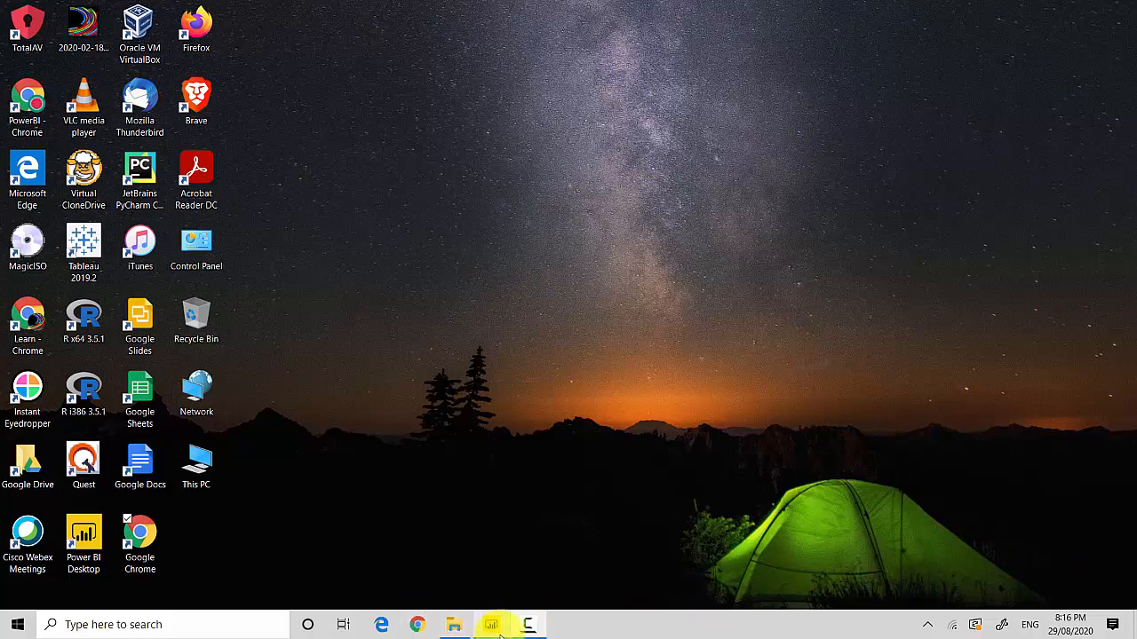
# Bring up the Power BI report with the SalesAmount by CalendarYear table.
pyautogui.click(490, 625)
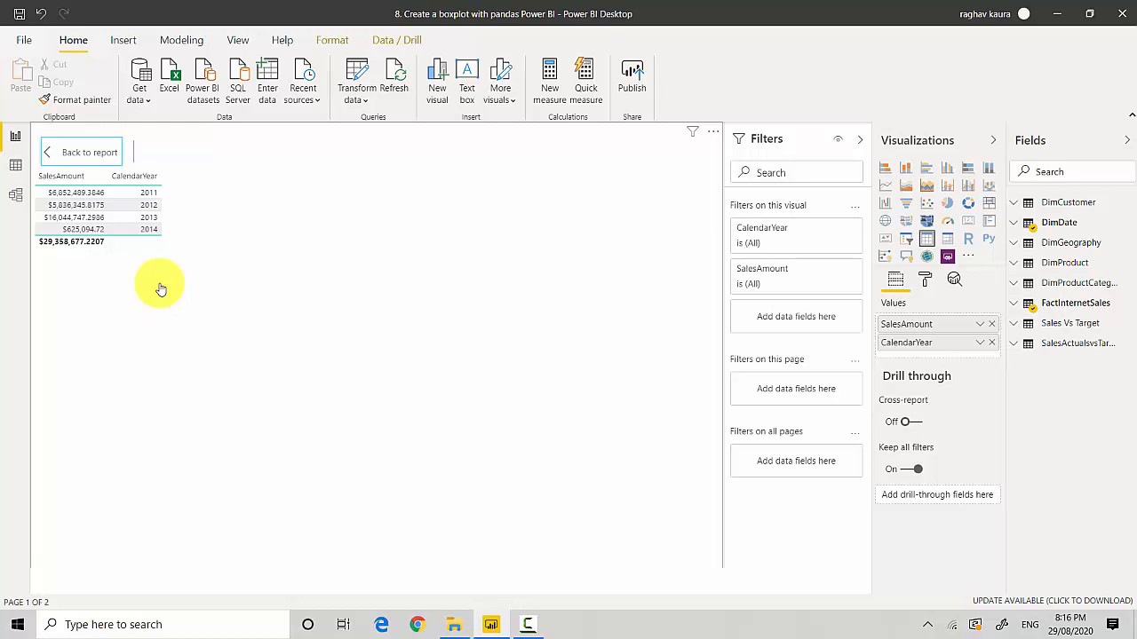
pyautogui.moveTo(71, 153)
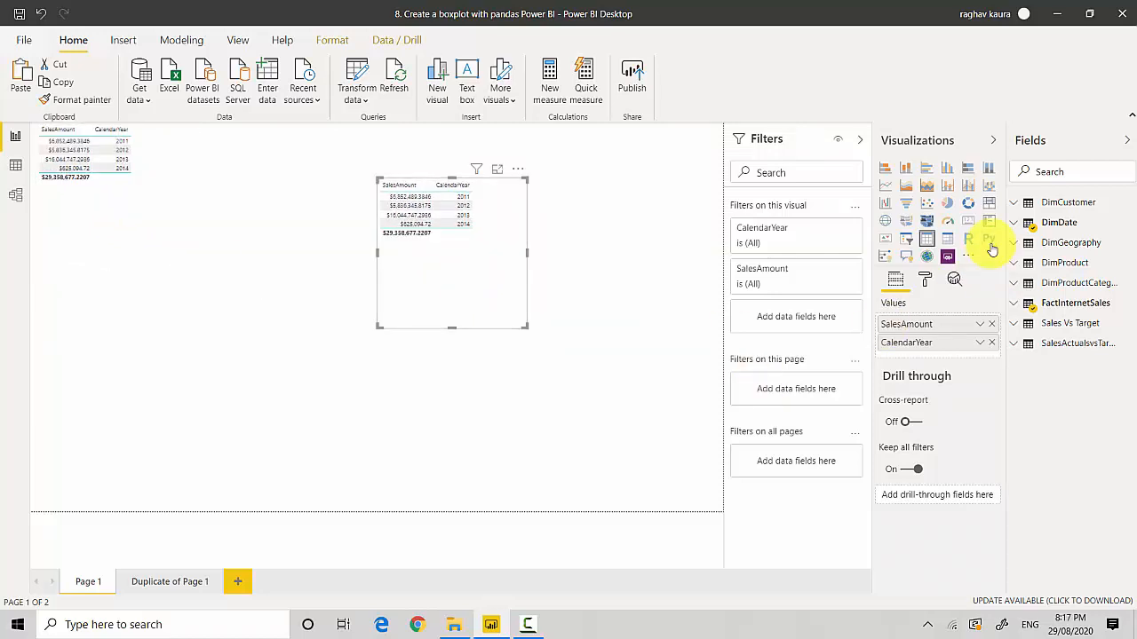
# Convert the copied table into a Python visual, opening the script editor preamble.
pyautogui.click(987, 238)
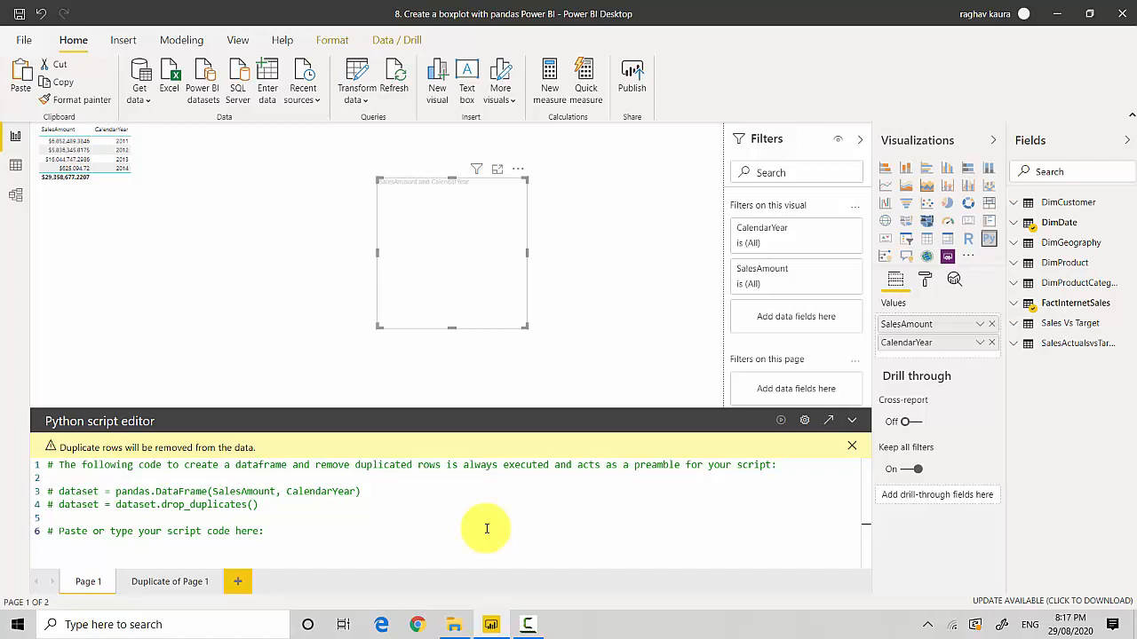
# Add 'import matplotlib.pyplot as plt' to the script and begin a new line with 'dataset.'.
pyautogui.click(263, 531)
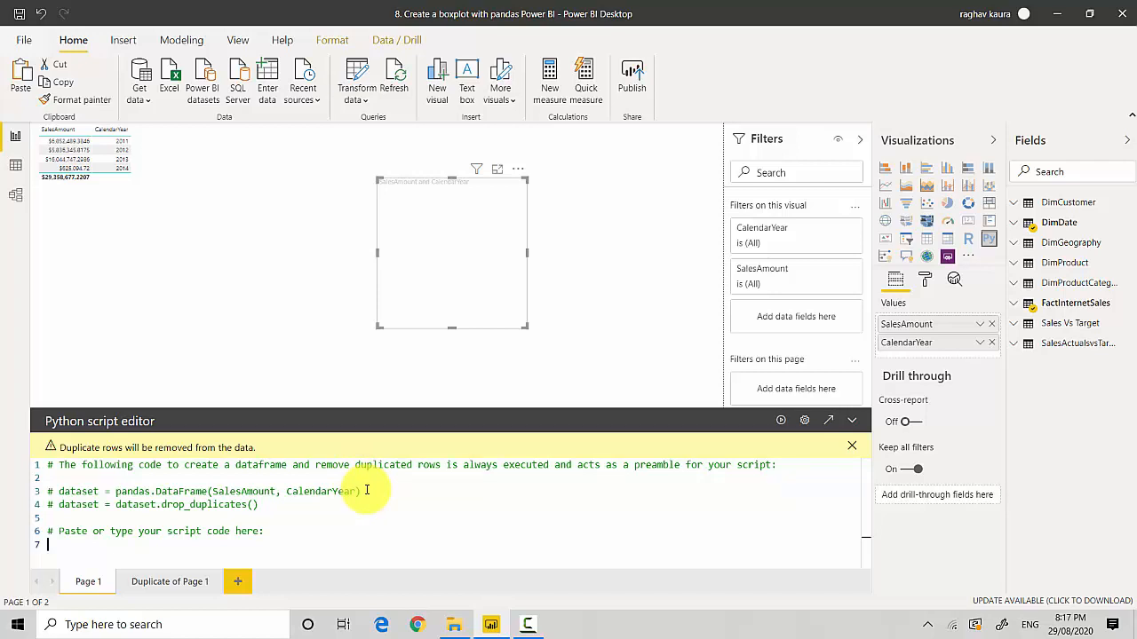
pyautogui.write('import1')
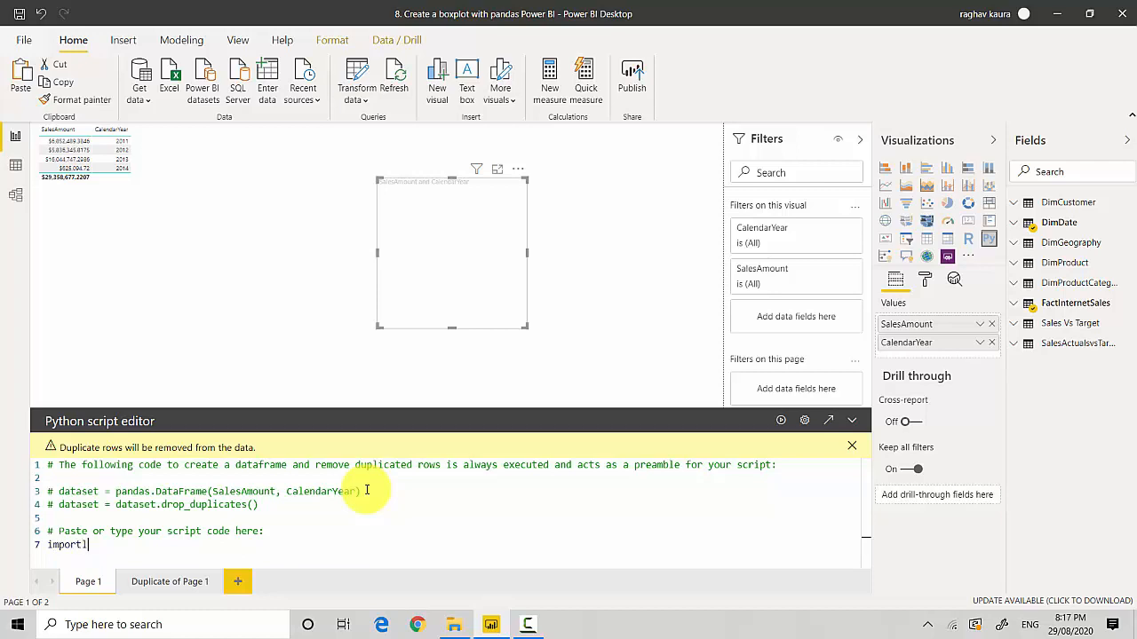
pyautogui.write('matplot')
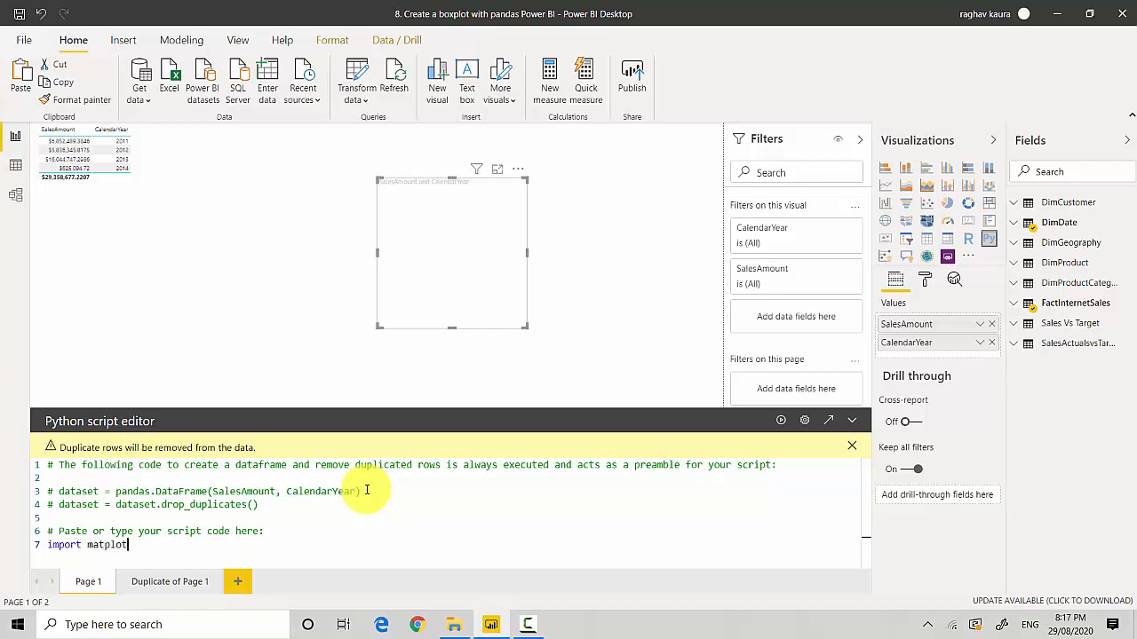
pyautogui.write('li')
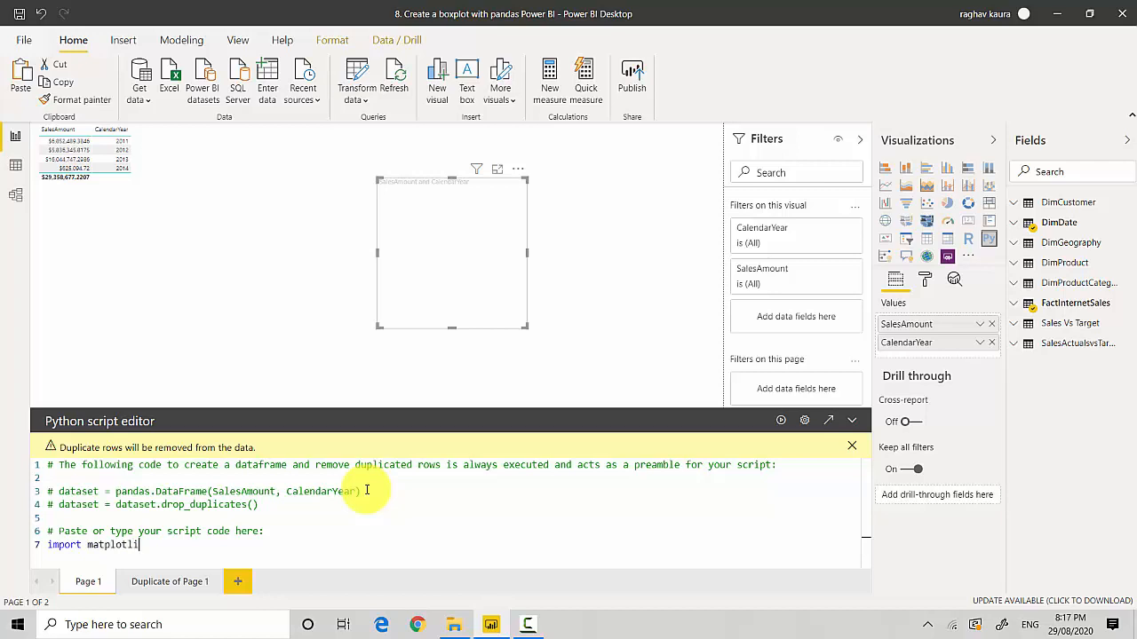
pyautogui.write('.pyplot as pl')
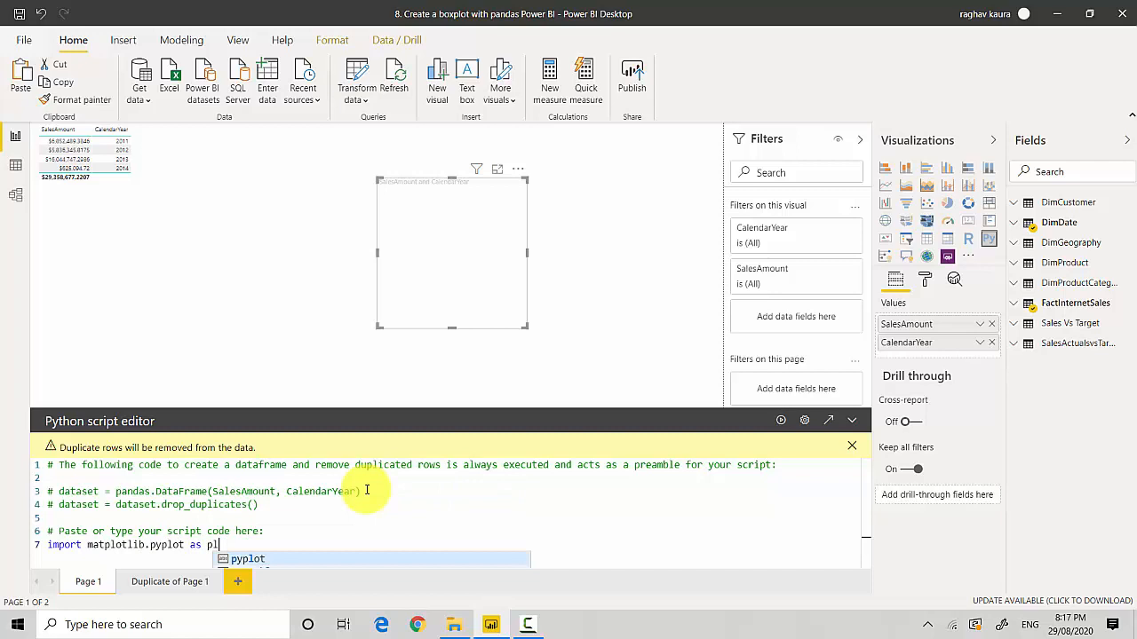
pyautogui.write('t')
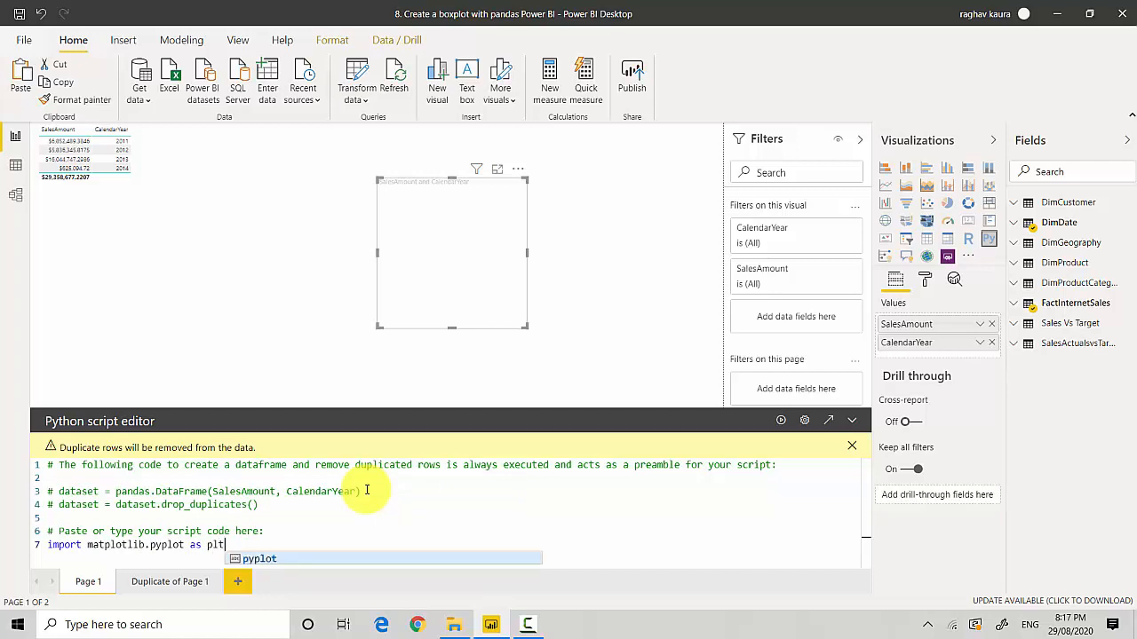
pyautogui.press('enter')
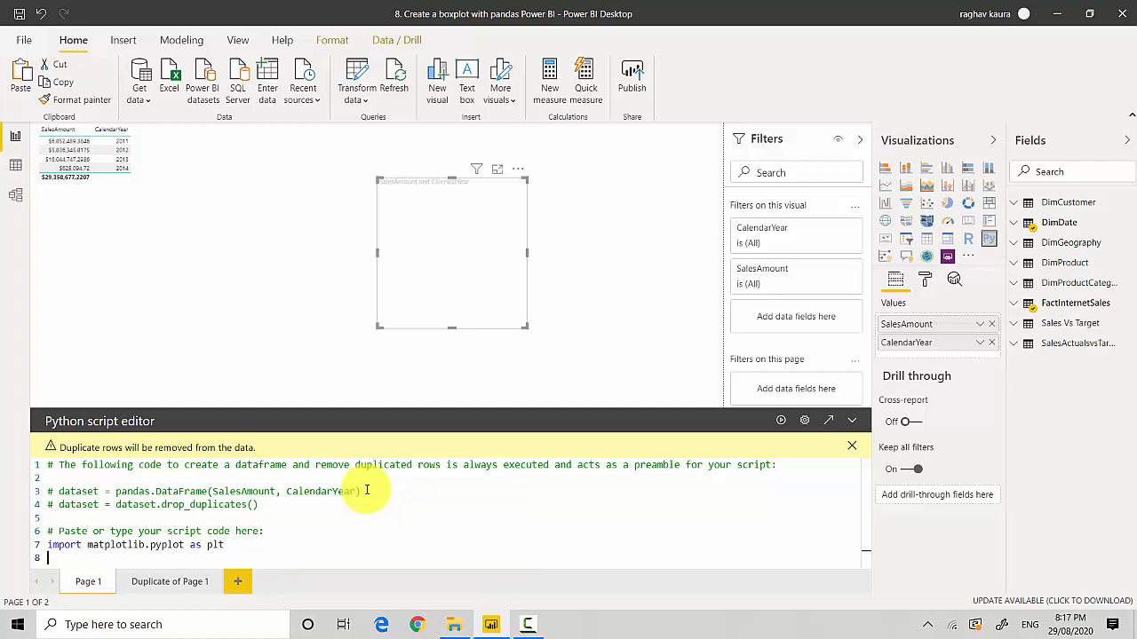
pyautogui.write('d')
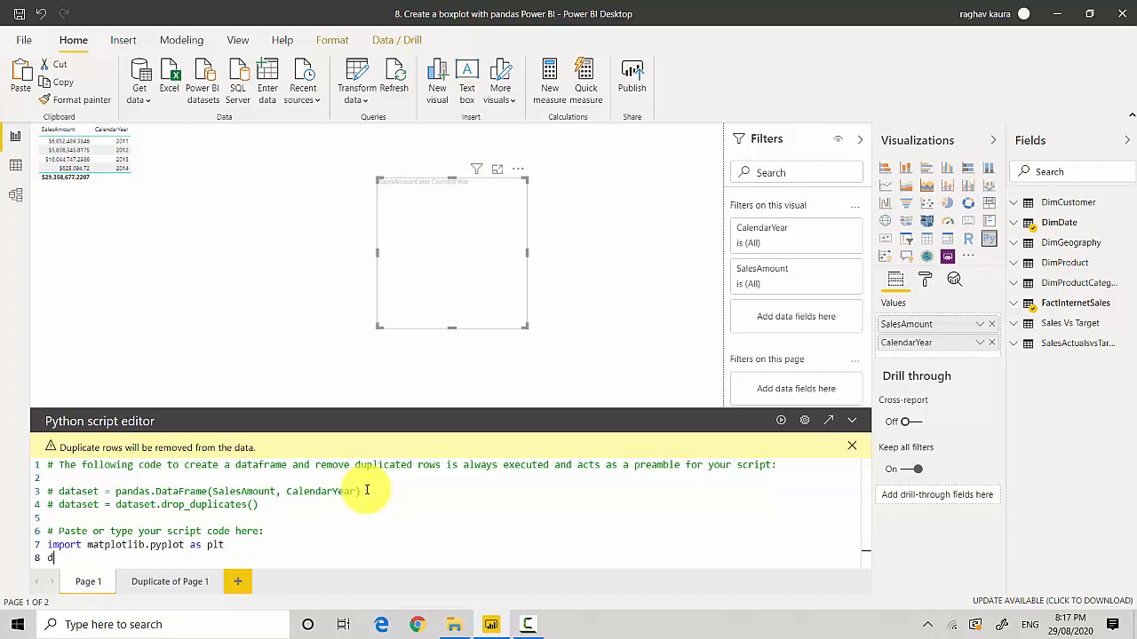
pyautogui.write('ataset.')
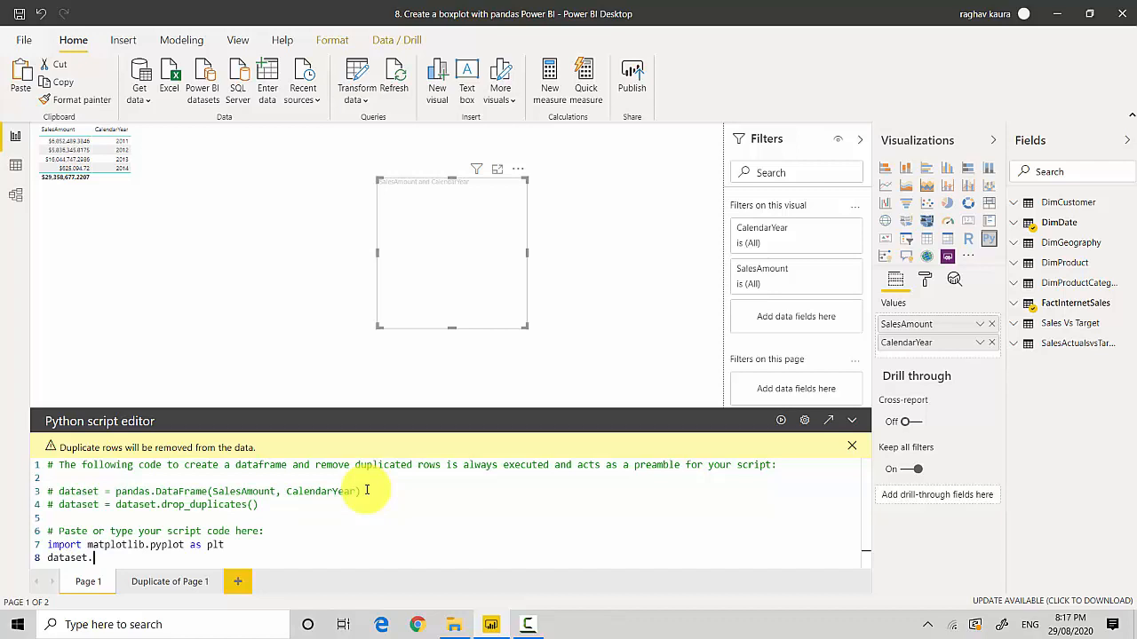
# Write dataset.boxplot(by='CalendarYear', column='SalesAmount', grid=False).
pyautogui.write('boxplot')
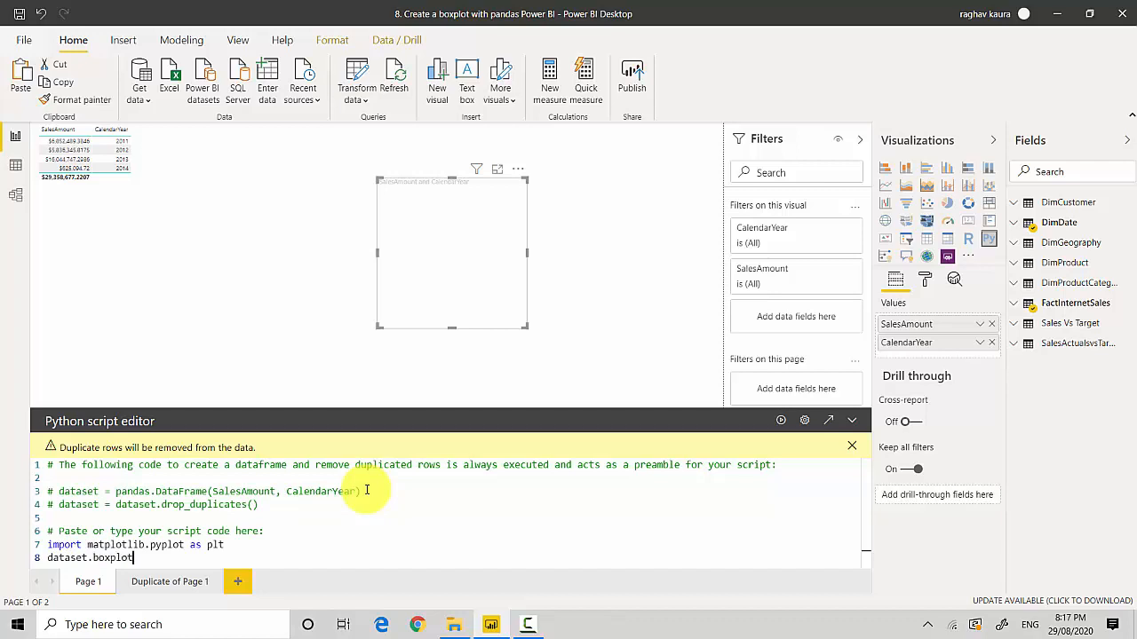
pyautogui.write('()')
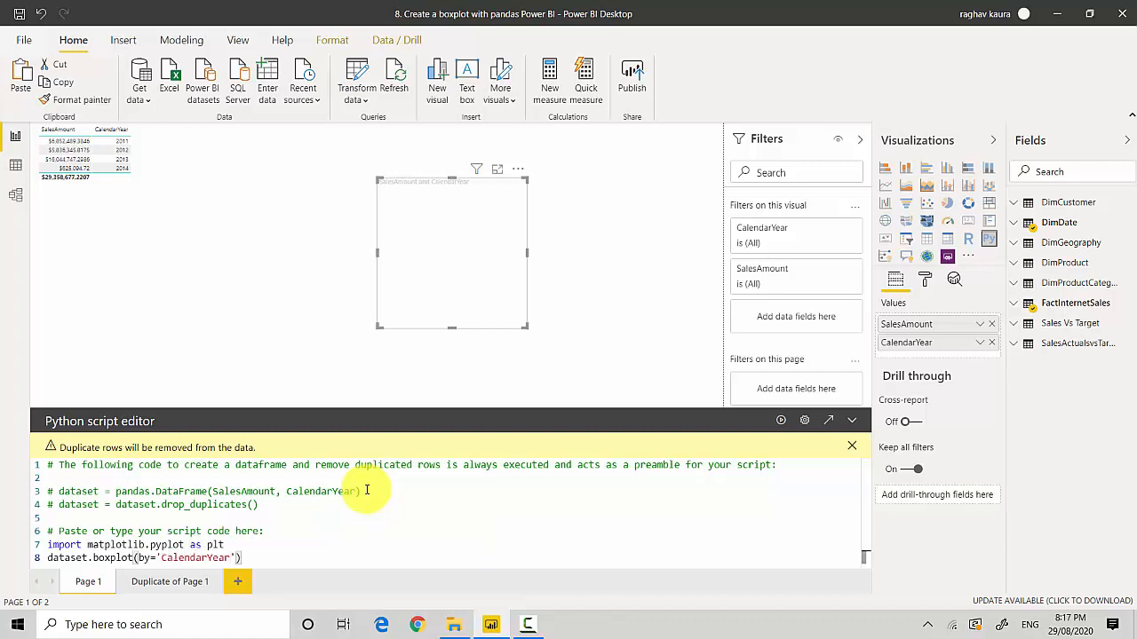
pyautogui.write(', column')
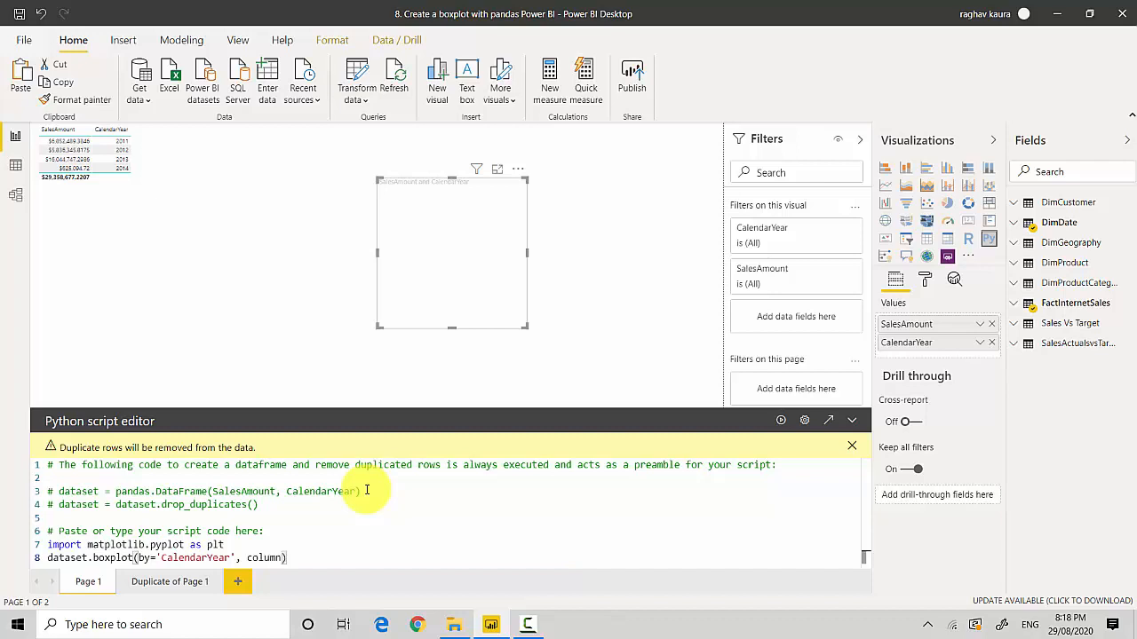
pyautogui.write("=''")
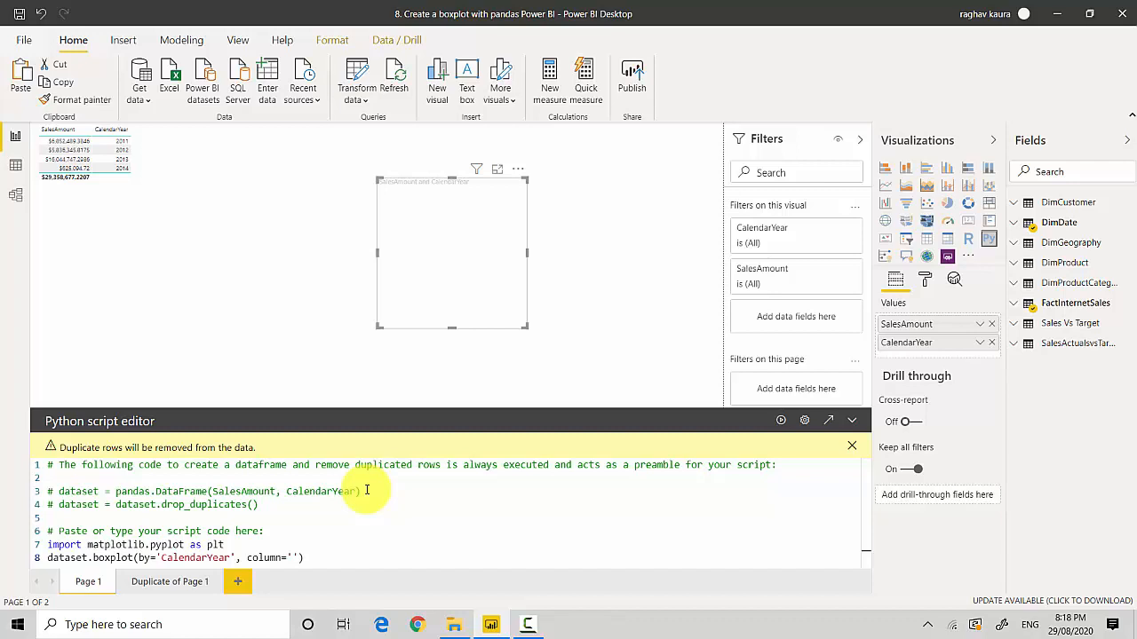
pyautogui.write('SalesAmount')
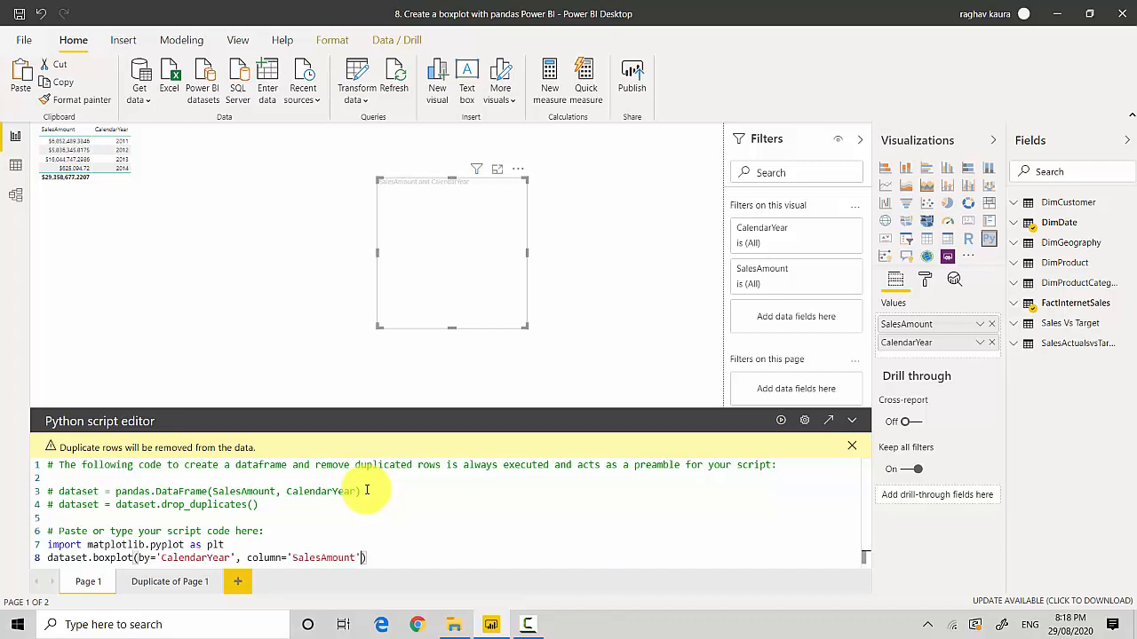
pyautogui.write(',grid=f')
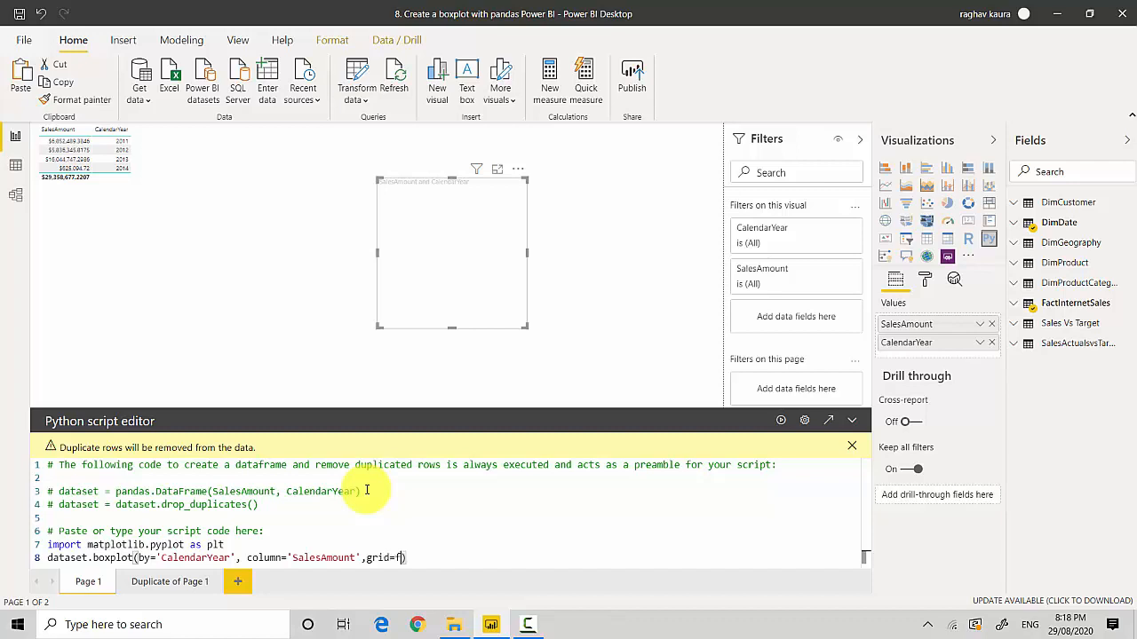
pyautogui.write('alse')
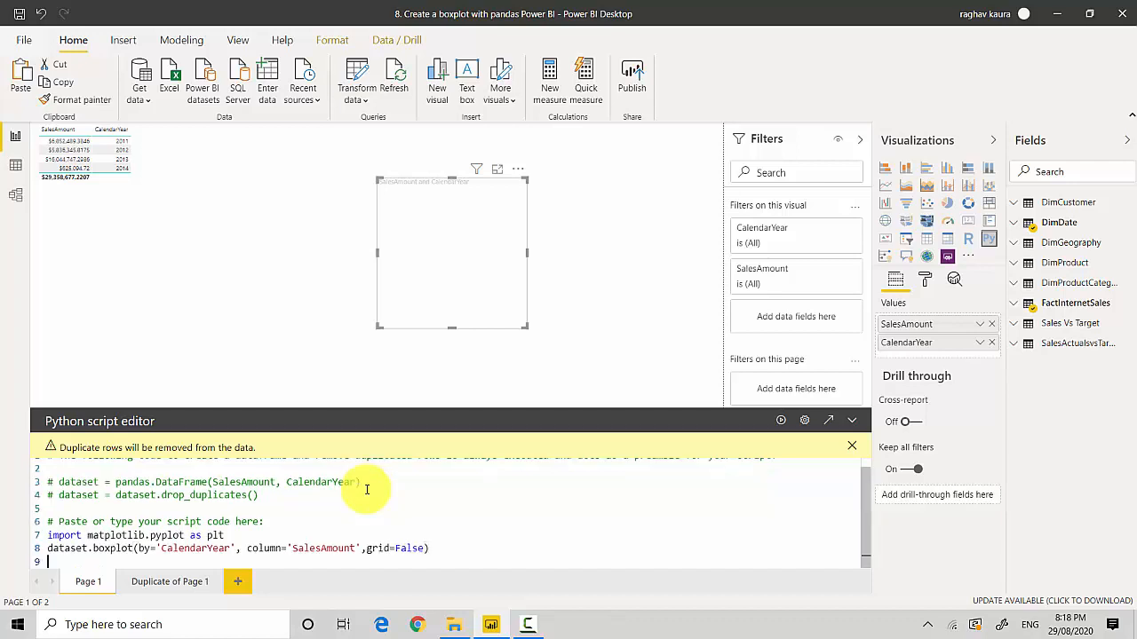
# End the script with plt.show() so the visual renders the boxplot.
pyautogui.write('plt.show(')
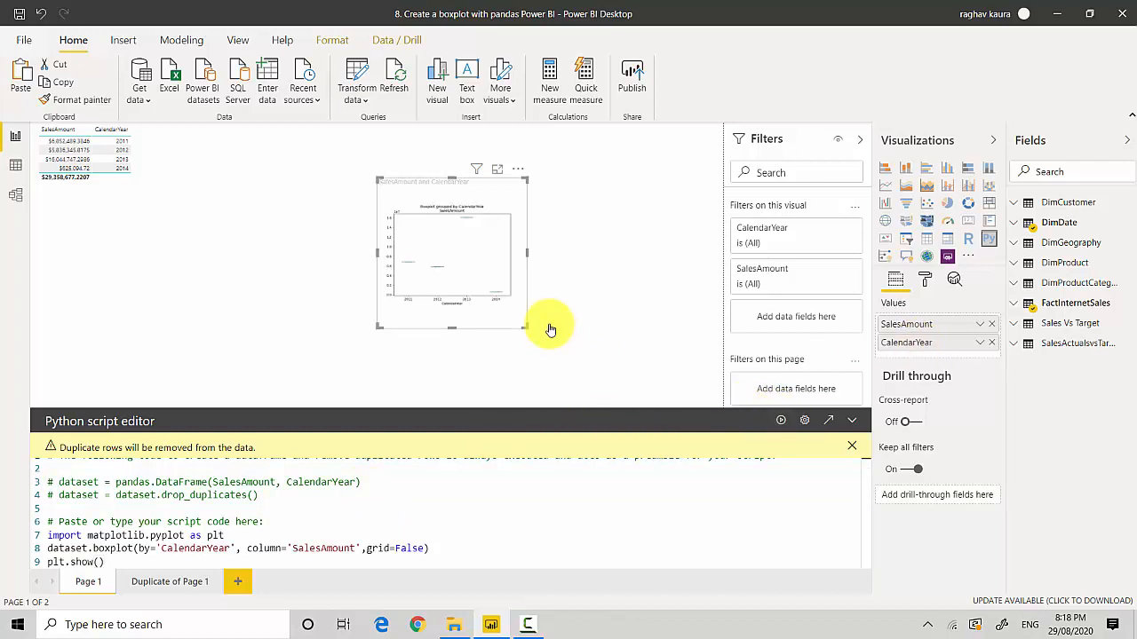
pyautogui.moveTo(472, 231)
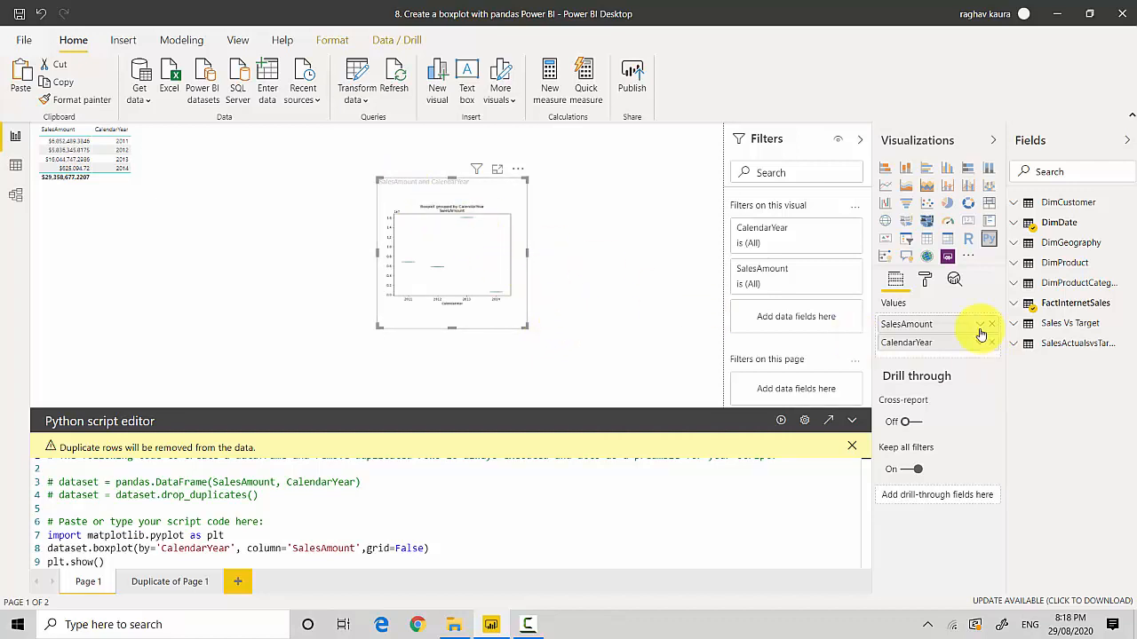
# Set SalesAmount to Don't summarize so each year shows a full box.
pyautogui.click(981, 324)
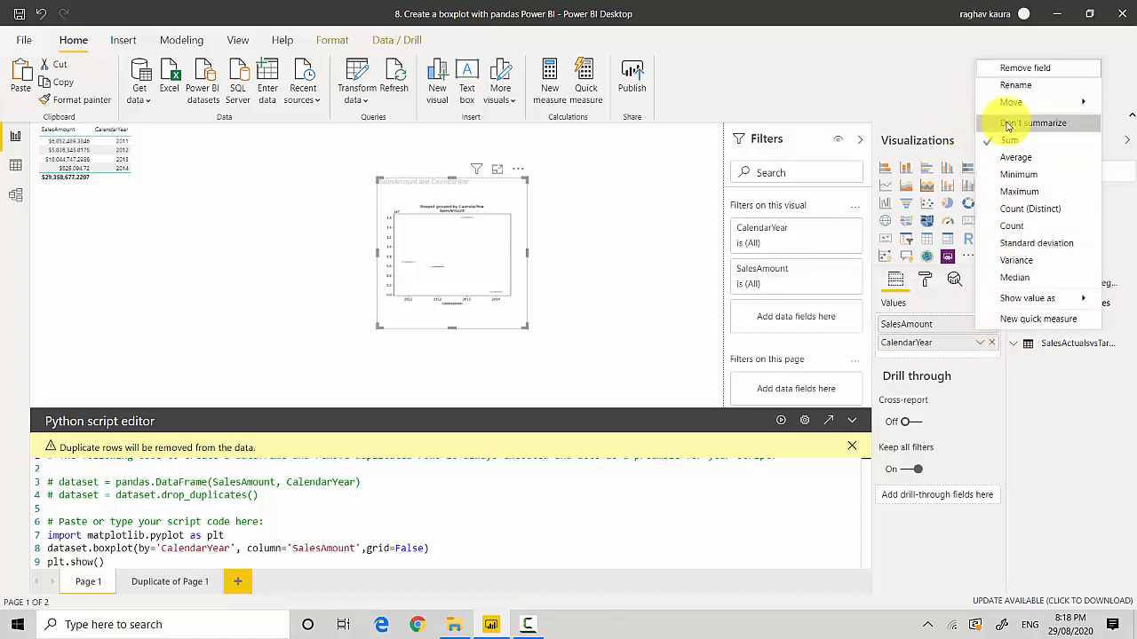
pyautogui.moveTo(1034, 122)
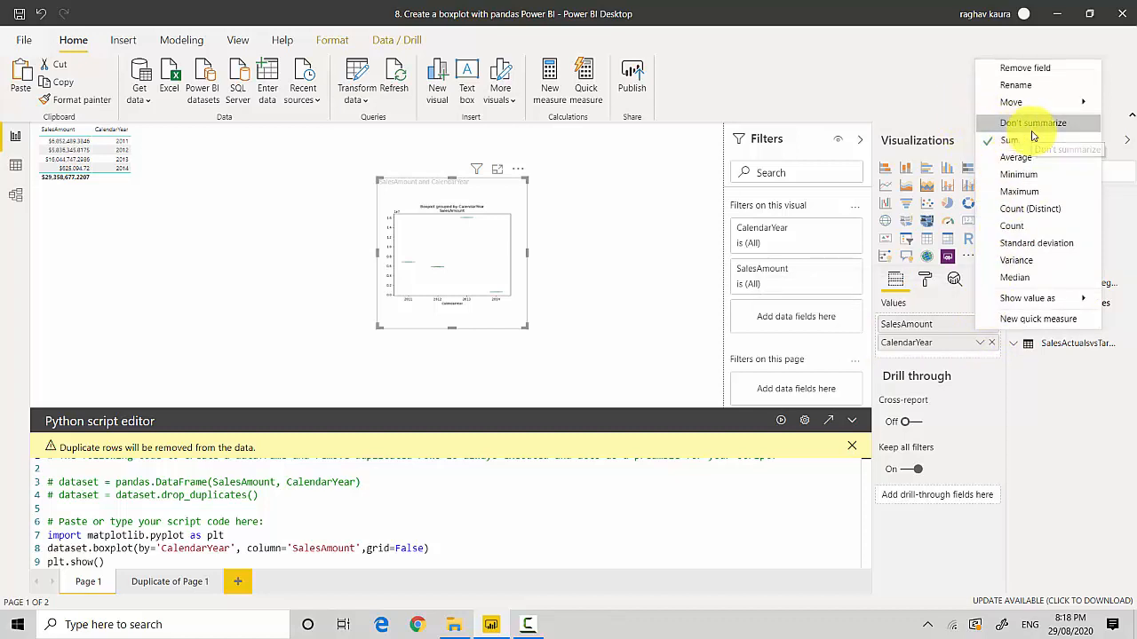
pyautogui.click(1032, 122)
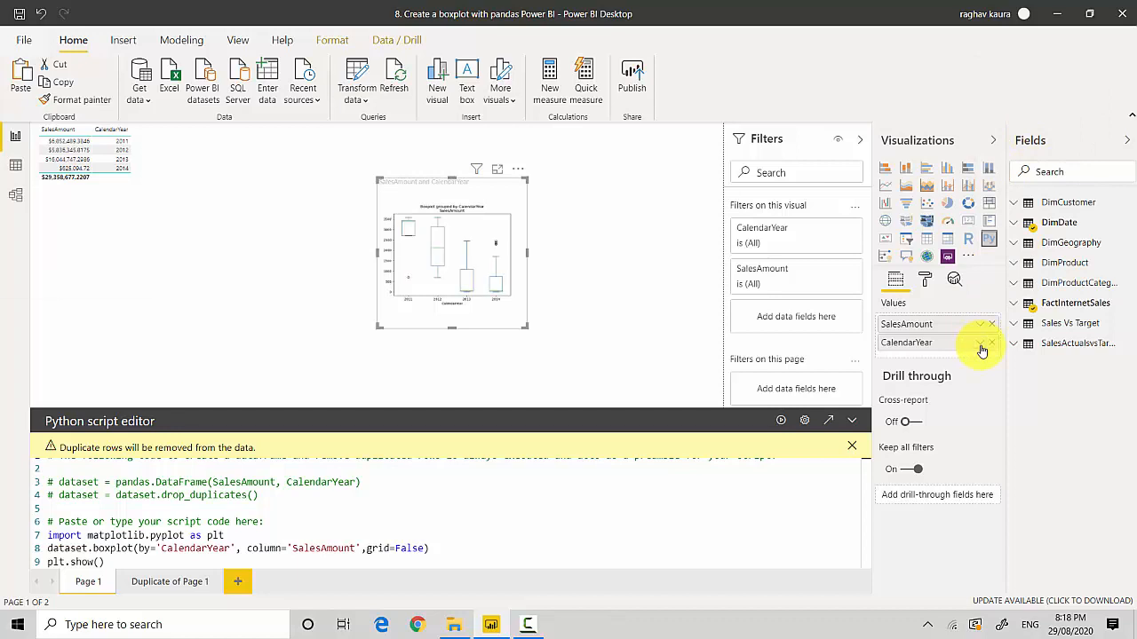
pyautogui.click(991, 342)
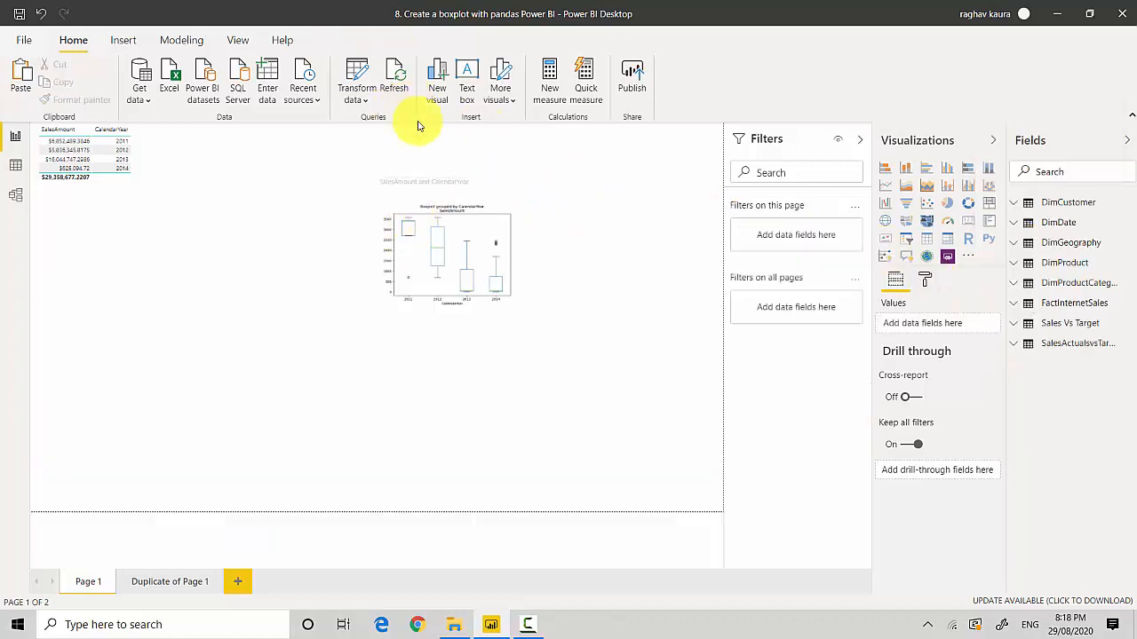
# Show the boxplot in focus mode with the script editor collapsed.
pyautogui.click(453, 258)
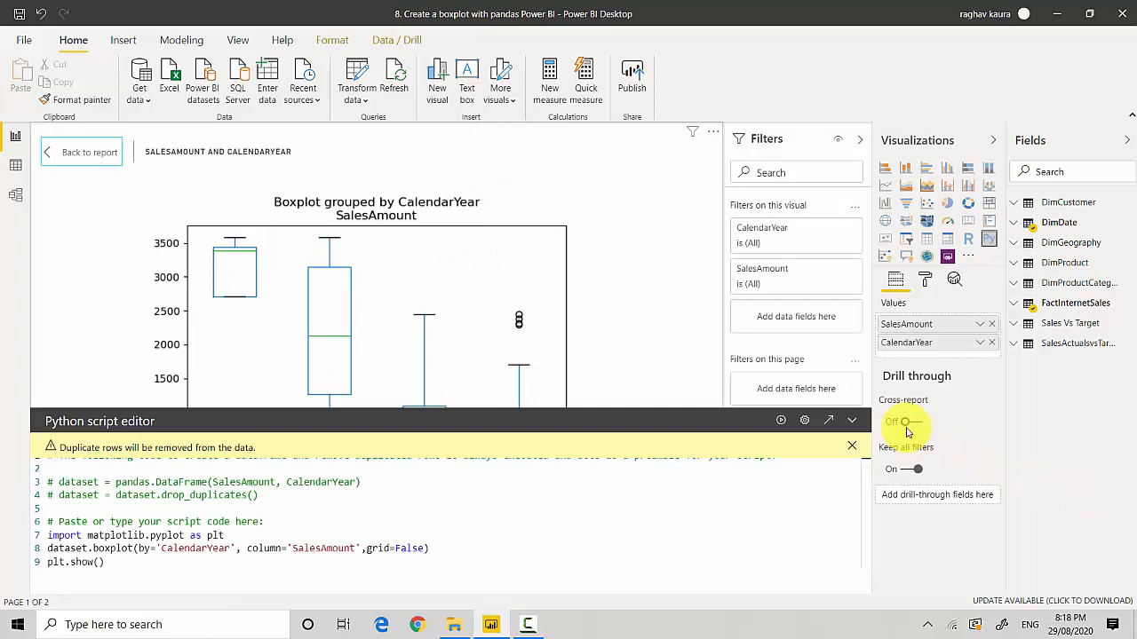
pyautogui.click(851, 419)
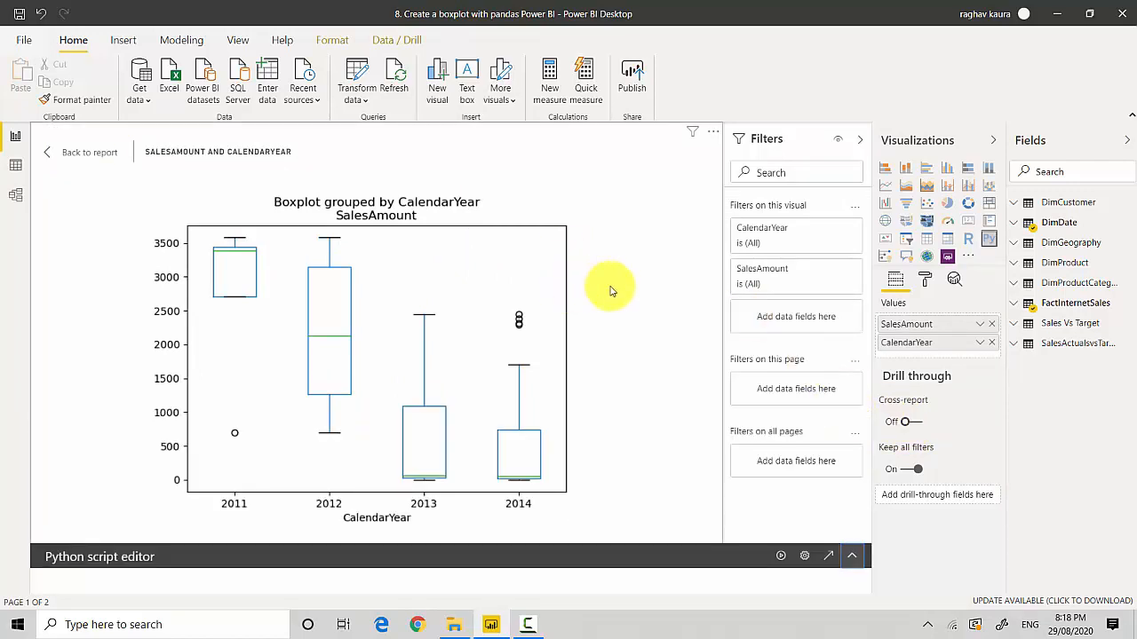